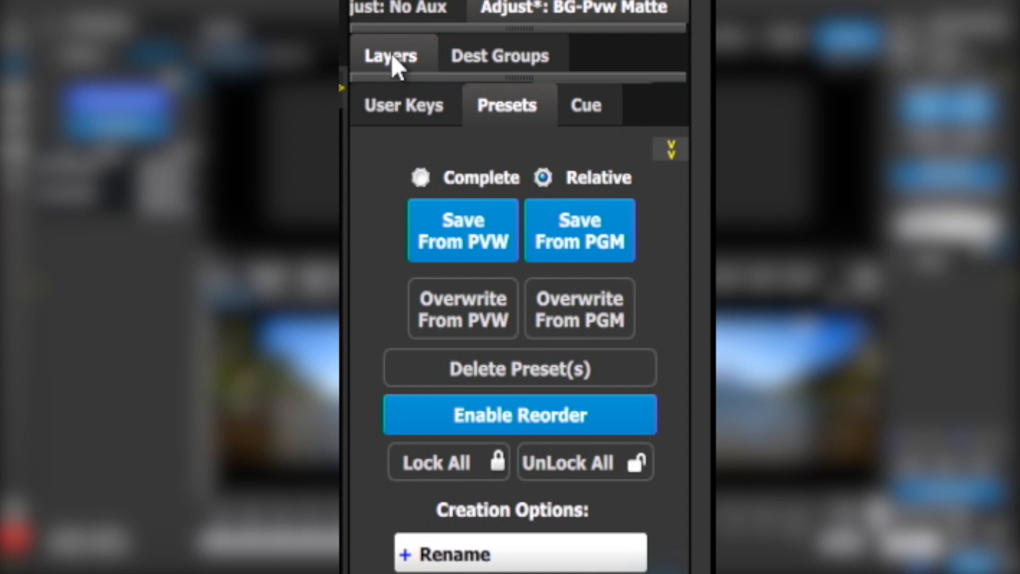
- Show the destination's layer list before saving the Lake background as preset Lake BG
click(390, 55)
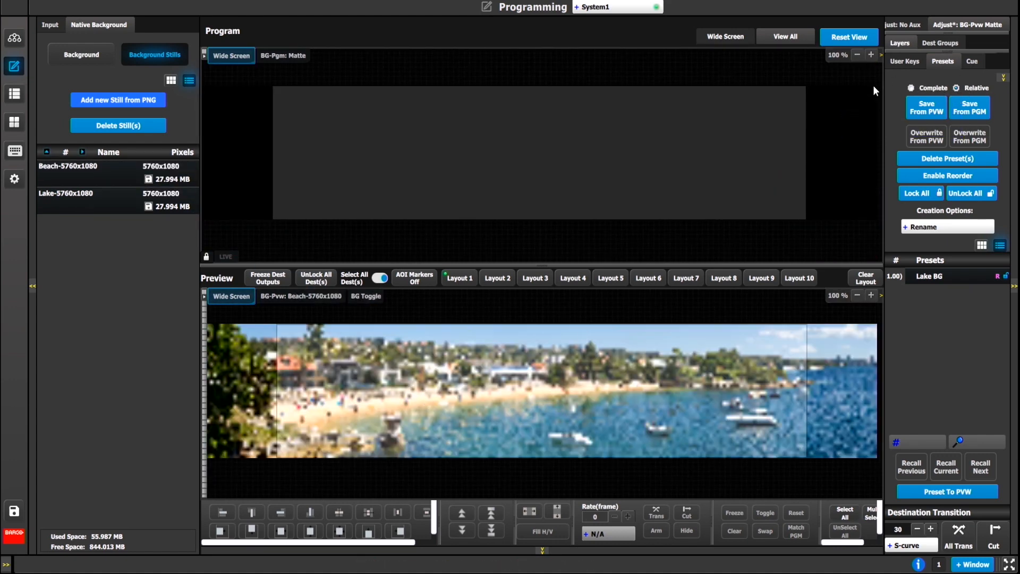
- Save the Preview state as a new relative preset and rename it Beach BG
click(900, 43)
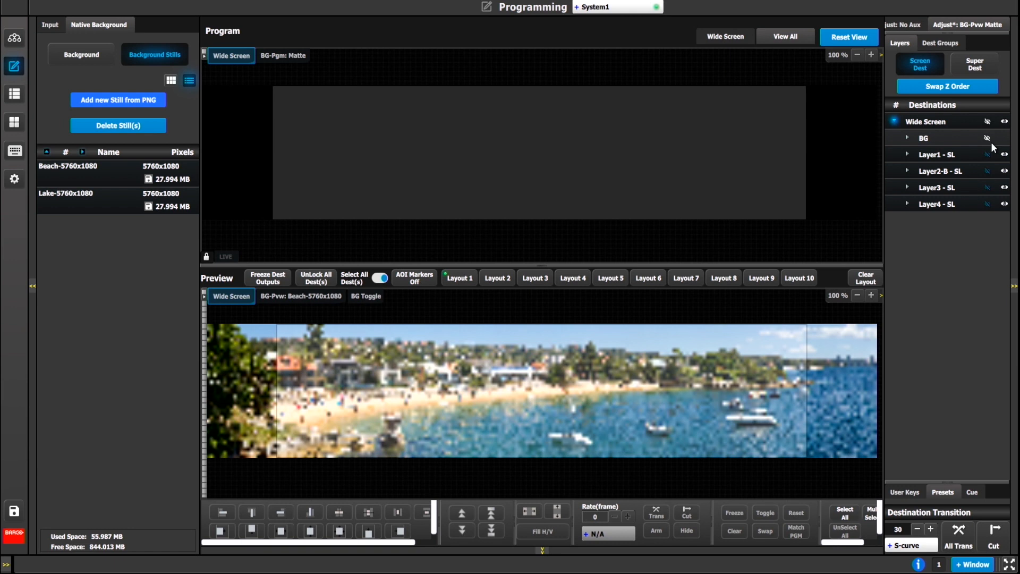
click(942, 43)
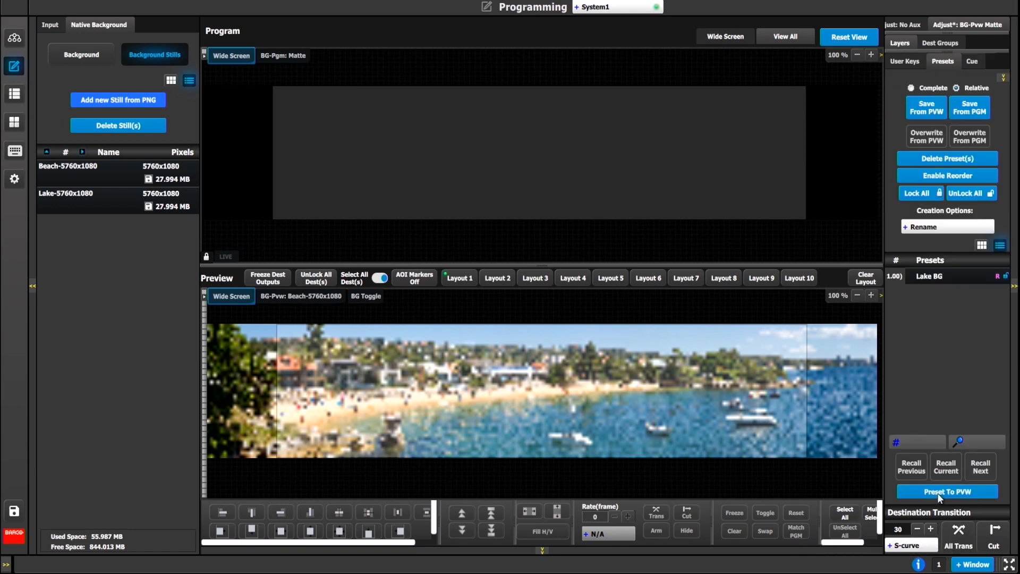
click(925, 107)
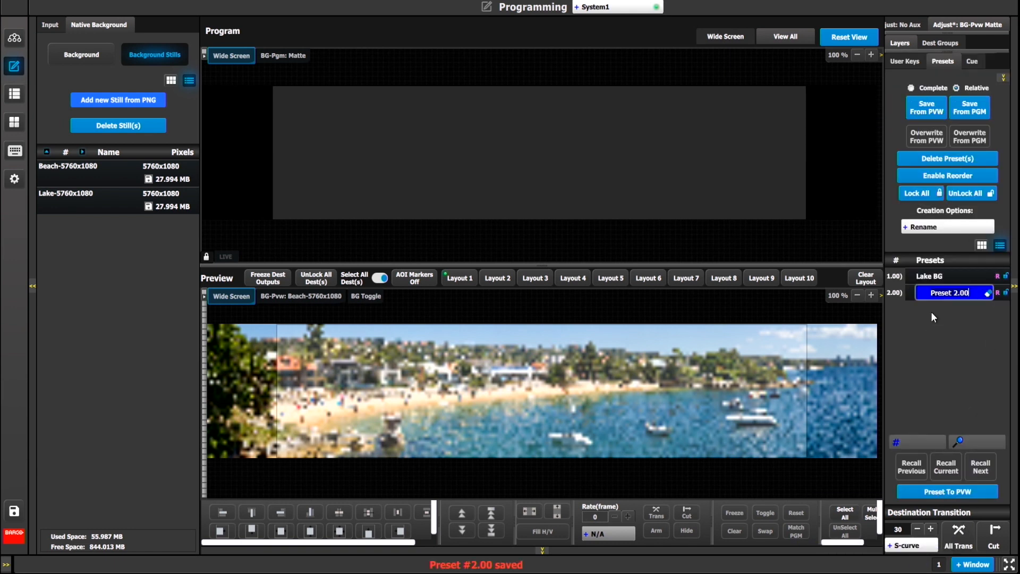
text(Beahc)
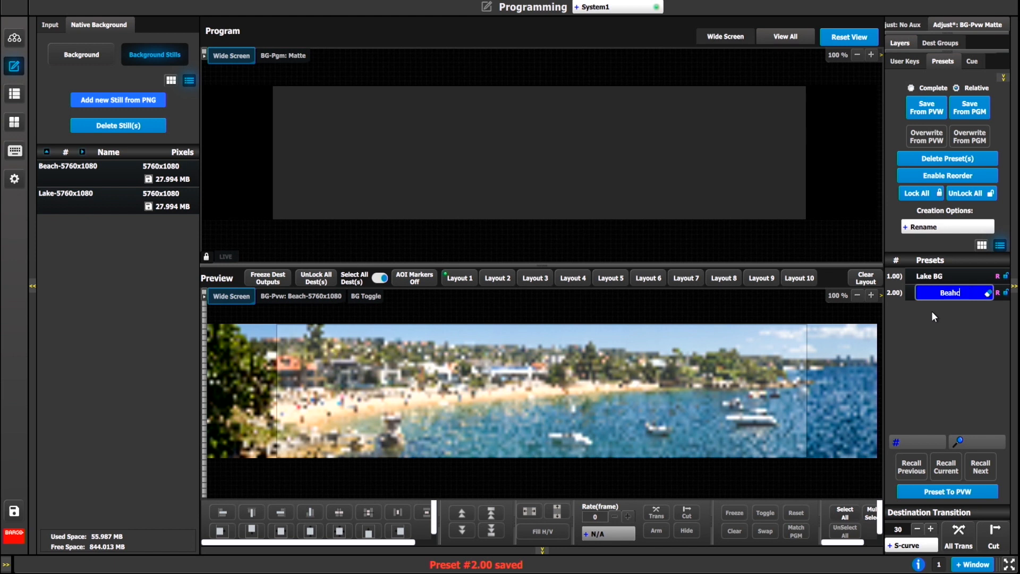
text(Beach BG)
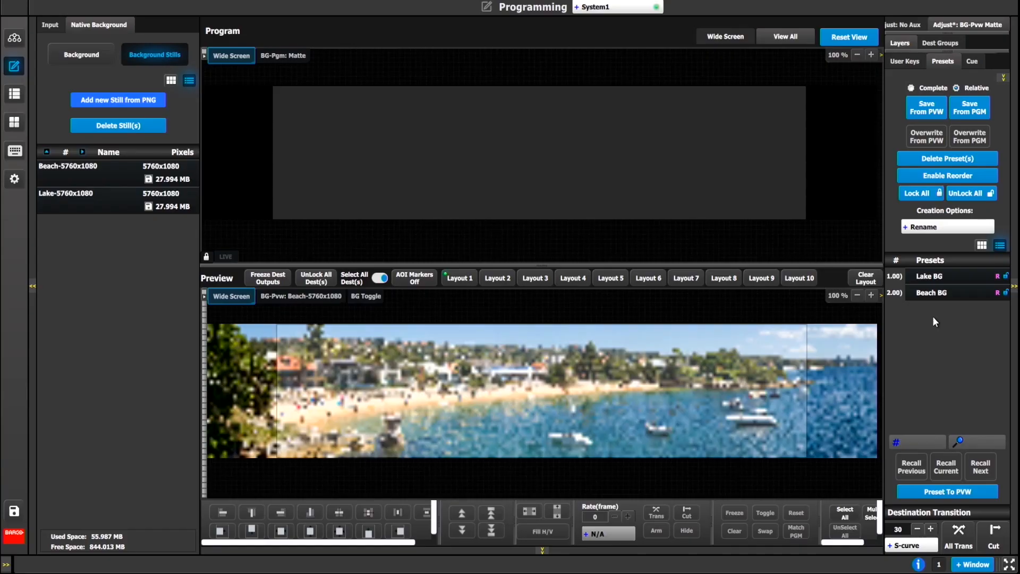
- Recall the Lake BG preset into Preview and transition the lake background to Program
click(946, 466)
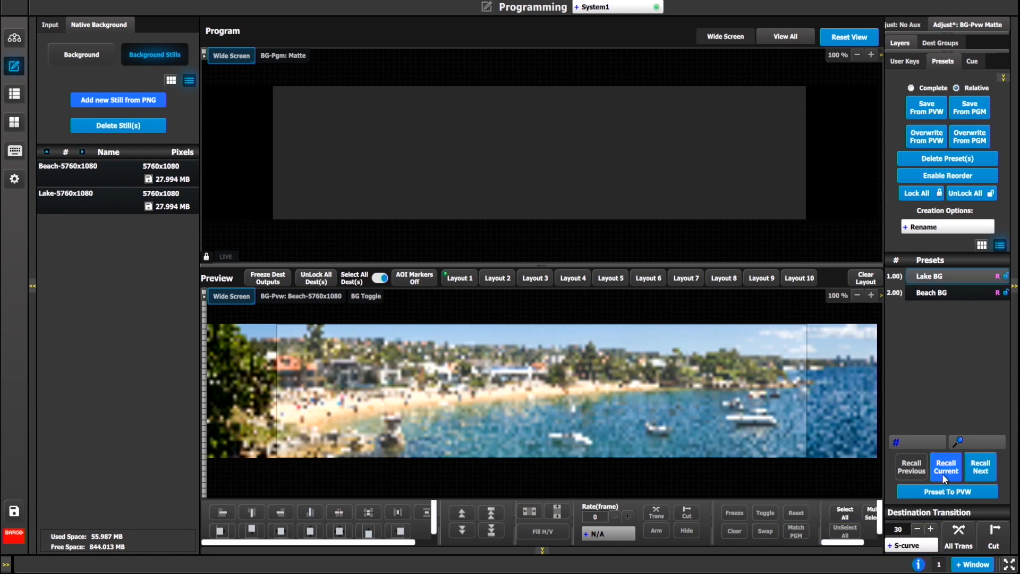
click(945, 468)
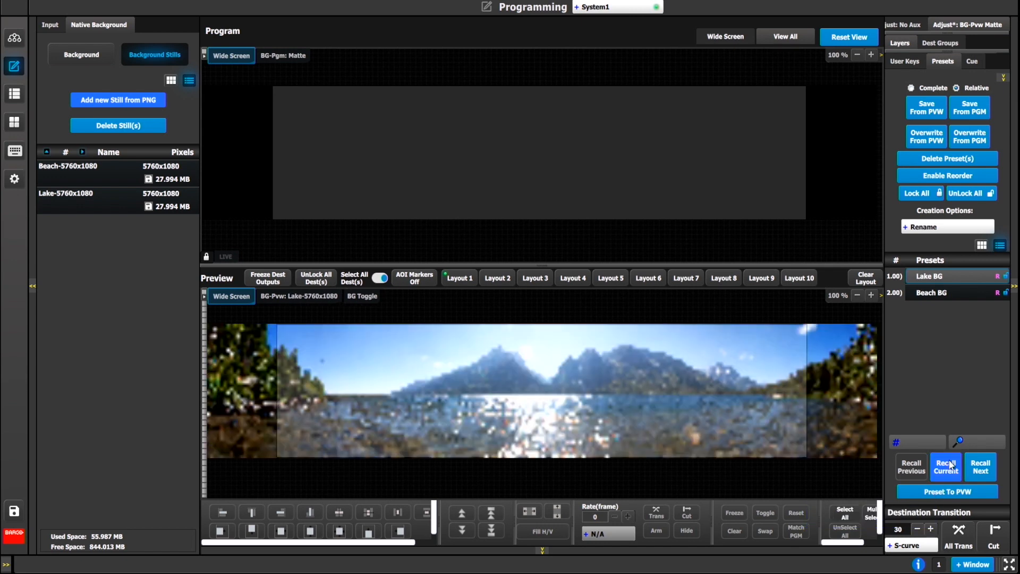
click(946, 466)
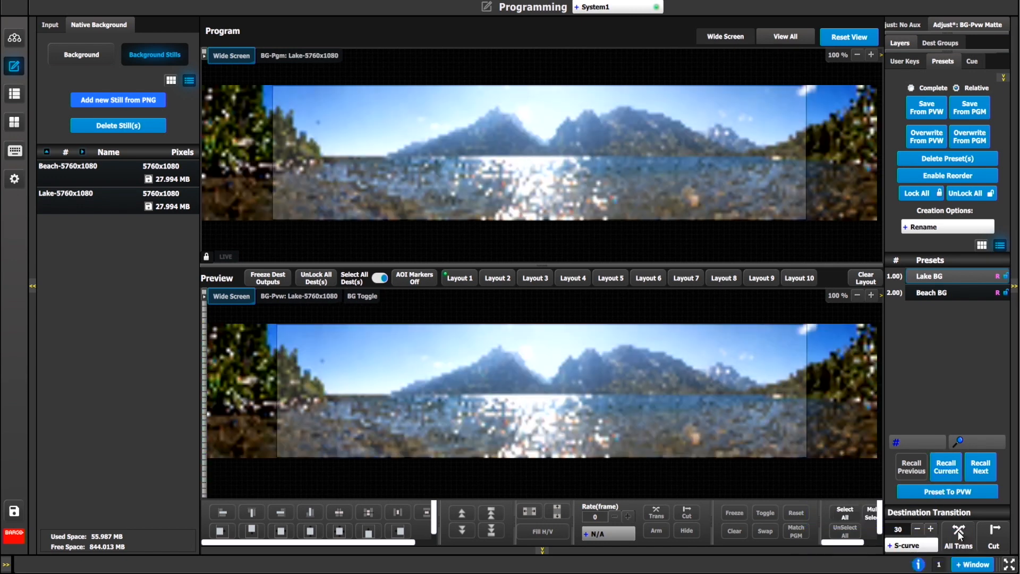
- Assign GFX 1 from the Inputs list to both PIP layers in Preview
click(50, 25)
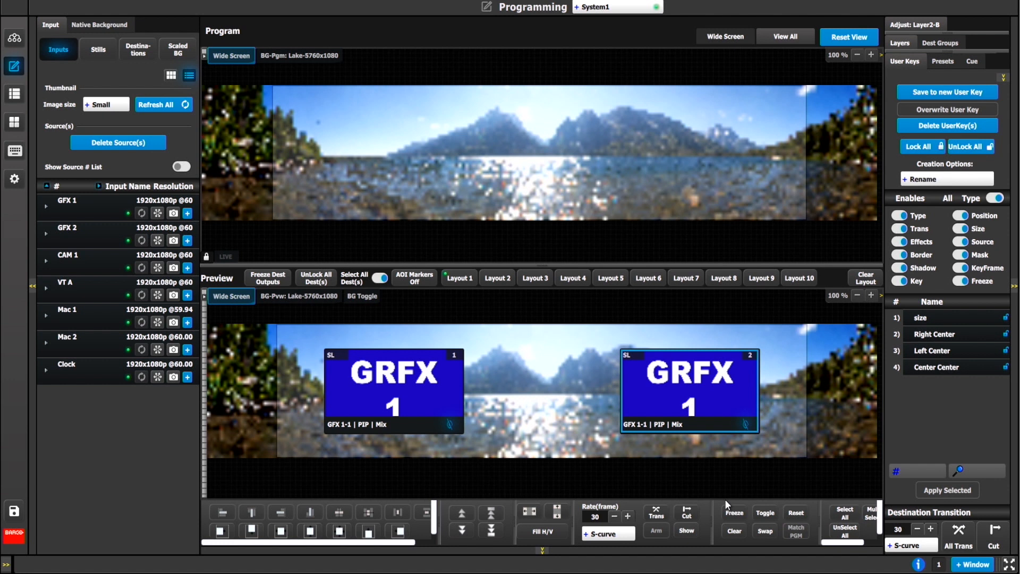
click(943, 62)
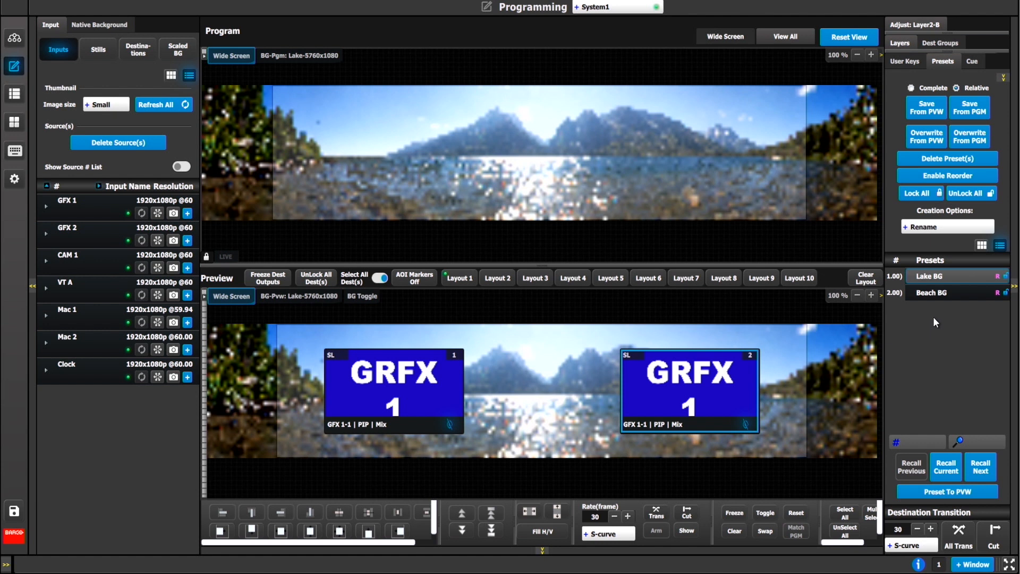
mouse_move(935, 321)
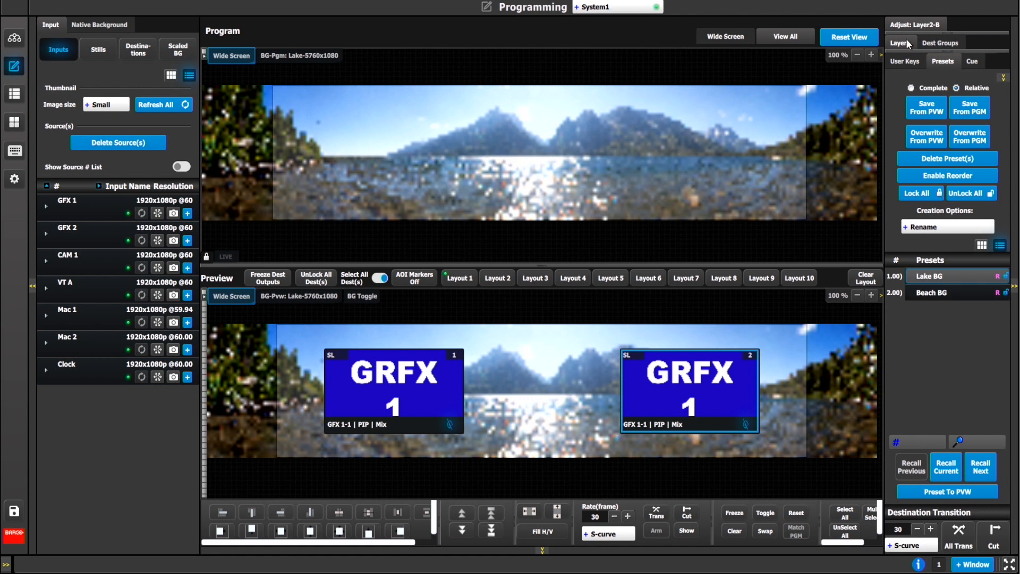
- Save the two GRFX 1 layers in Preview as a new relative preset named GRFX 1
click(899, 43)
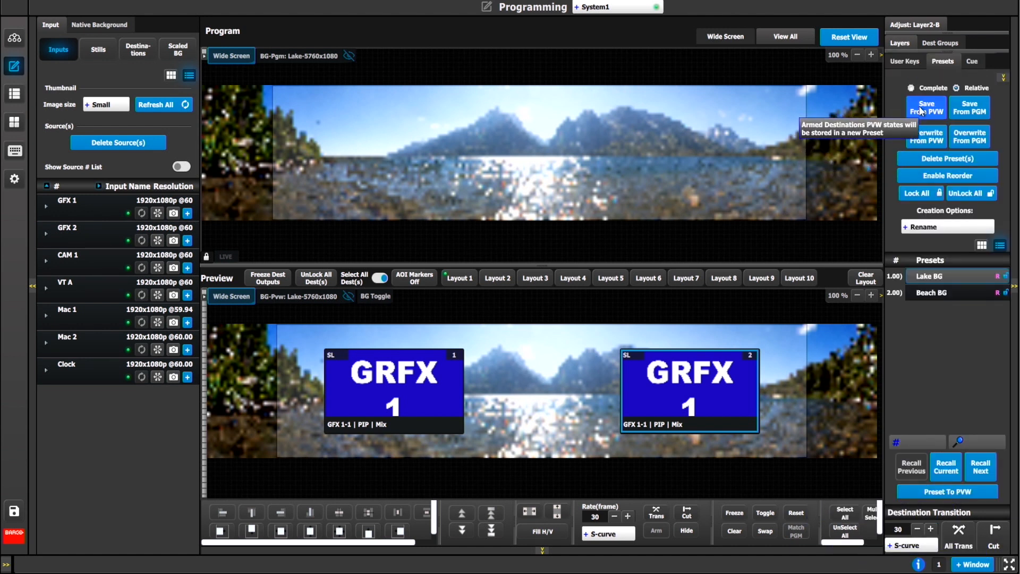
click(925, 107)
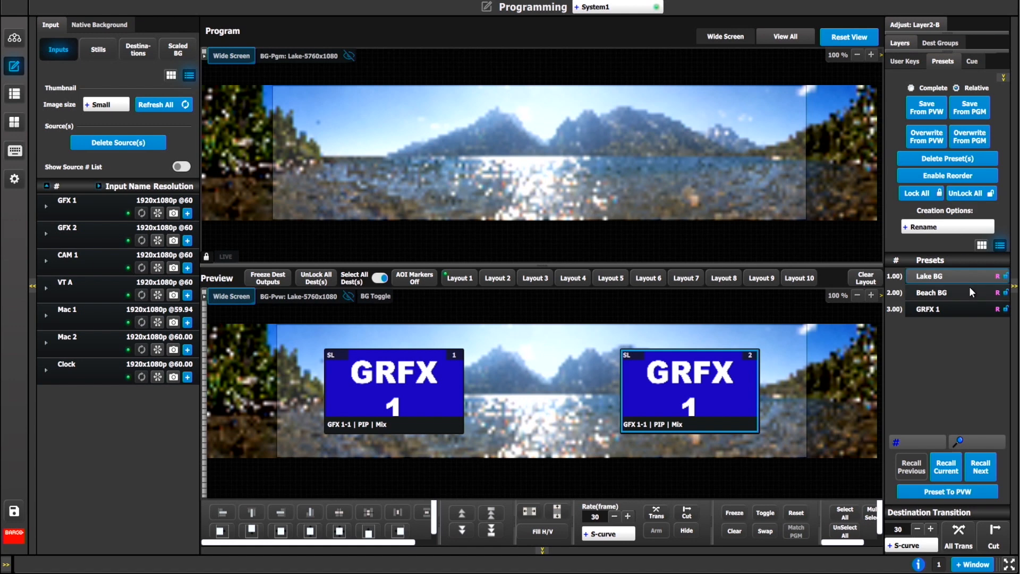
mouse_move(65, 181)
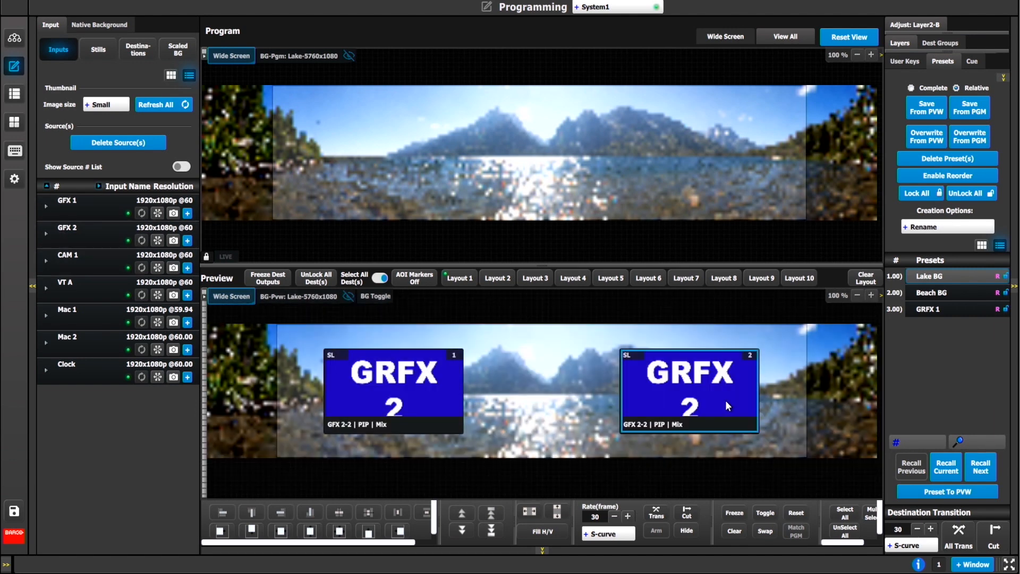
mouse_move(905, 53)
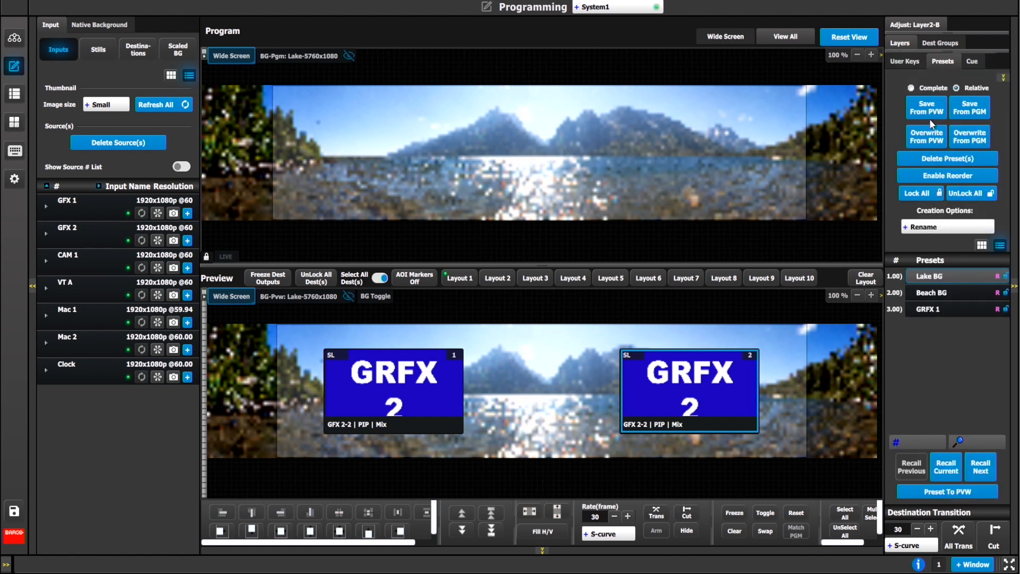
- Save the GRFX 2 layers as preset GRFX 2 and recall the GRFX presets to Preview
click(925, 107)
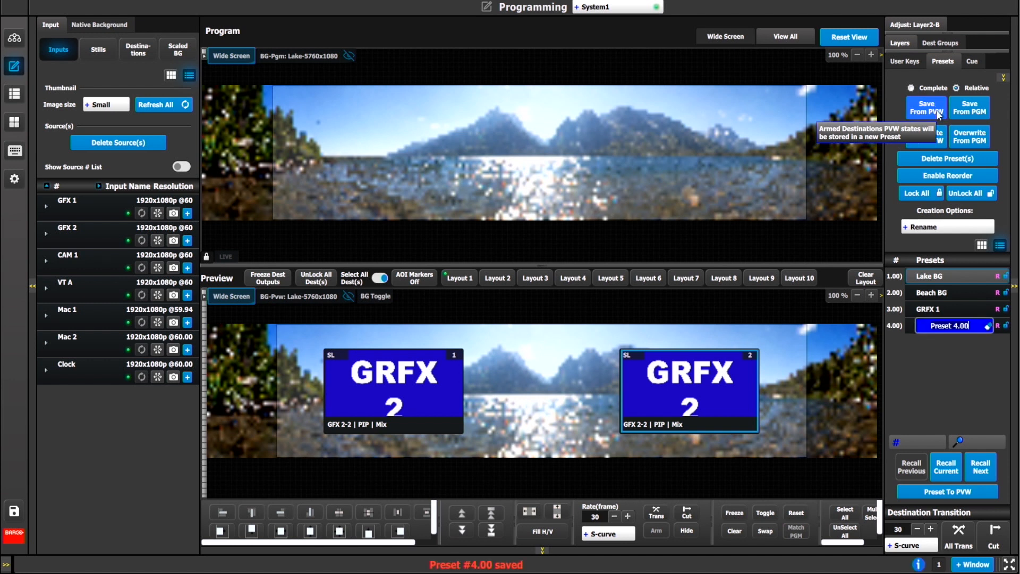
text(GRFX 2)
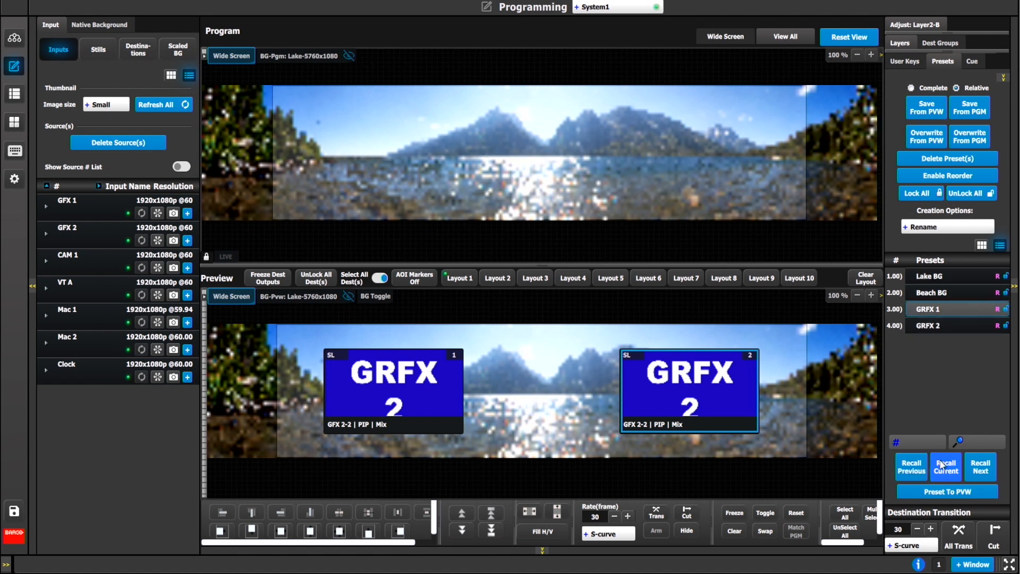
click(945, 467)
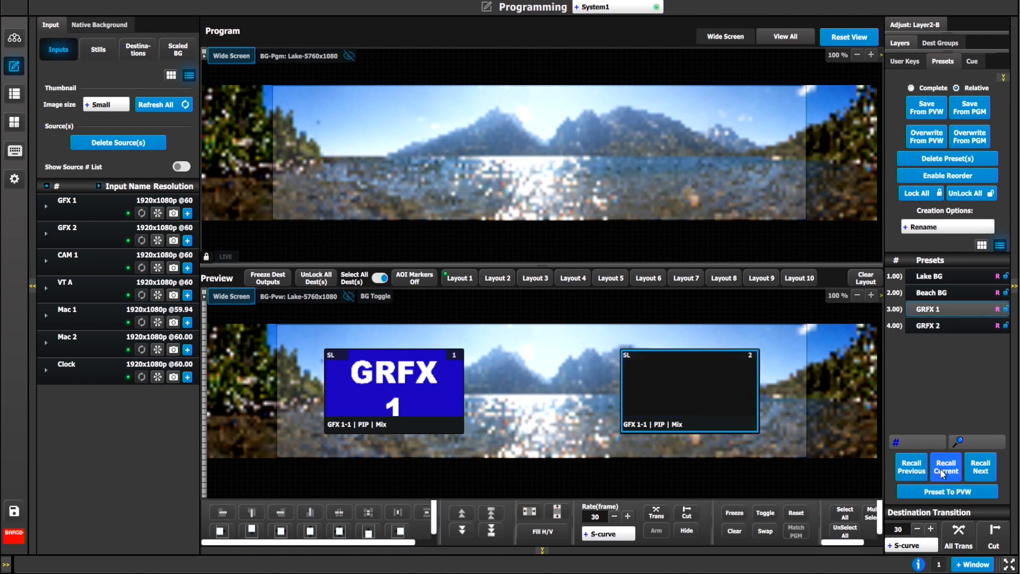
click(946, 467)
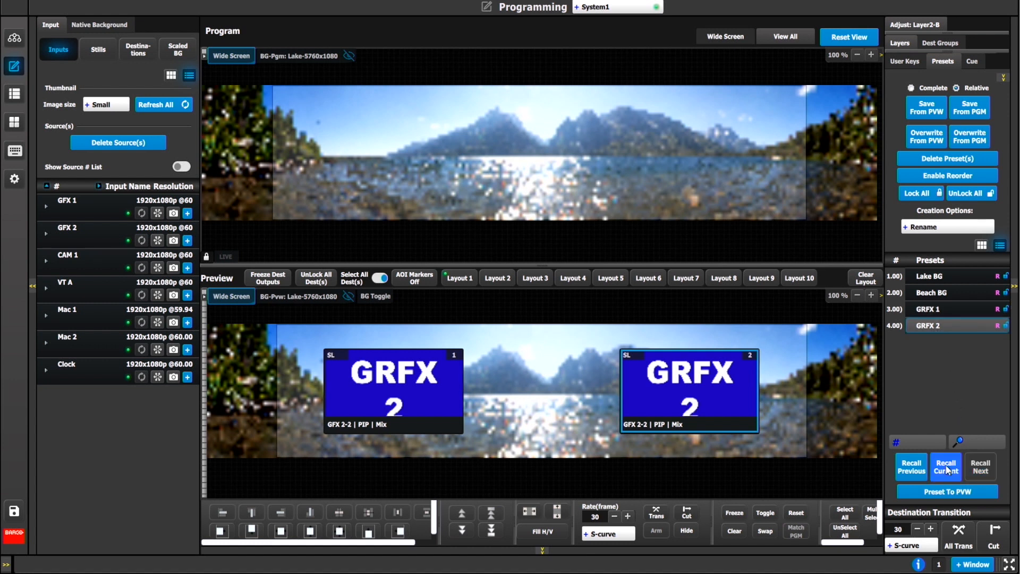
mouse_move(959, 452)
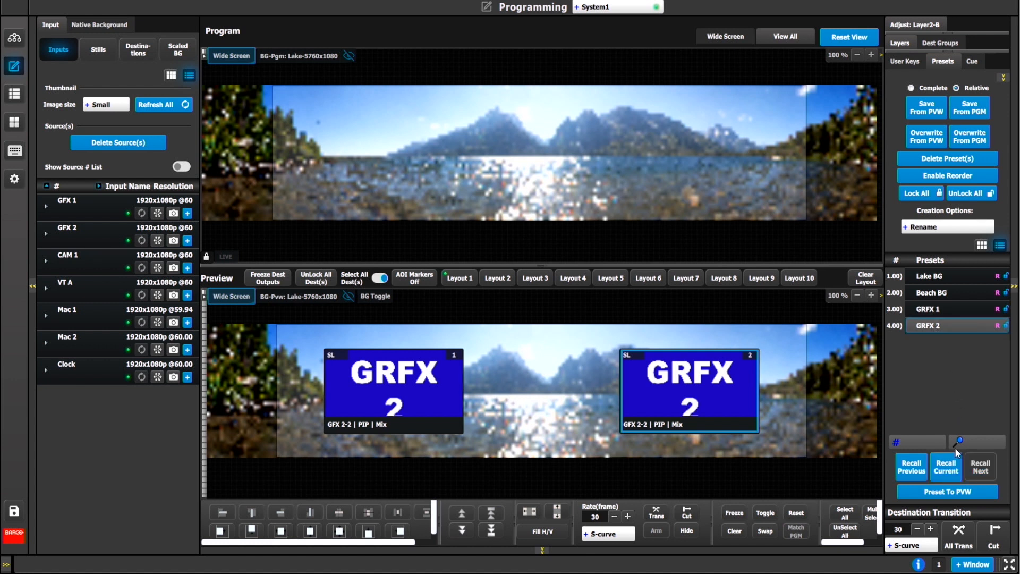
- Select the Beach BG preset and recall it into Preview behind the GRFX 2 graphics
click(945, 466)
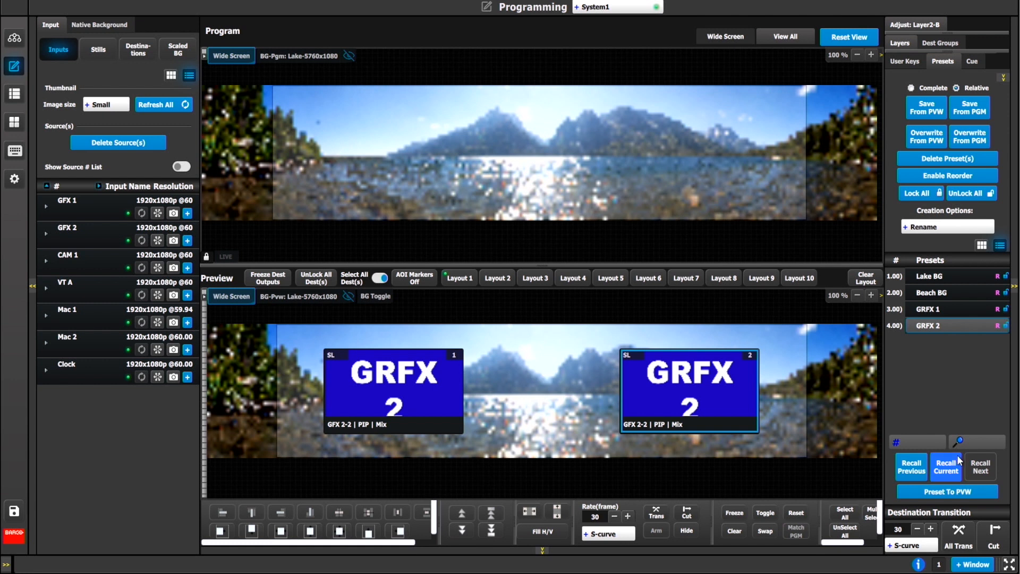
click(941, 309)
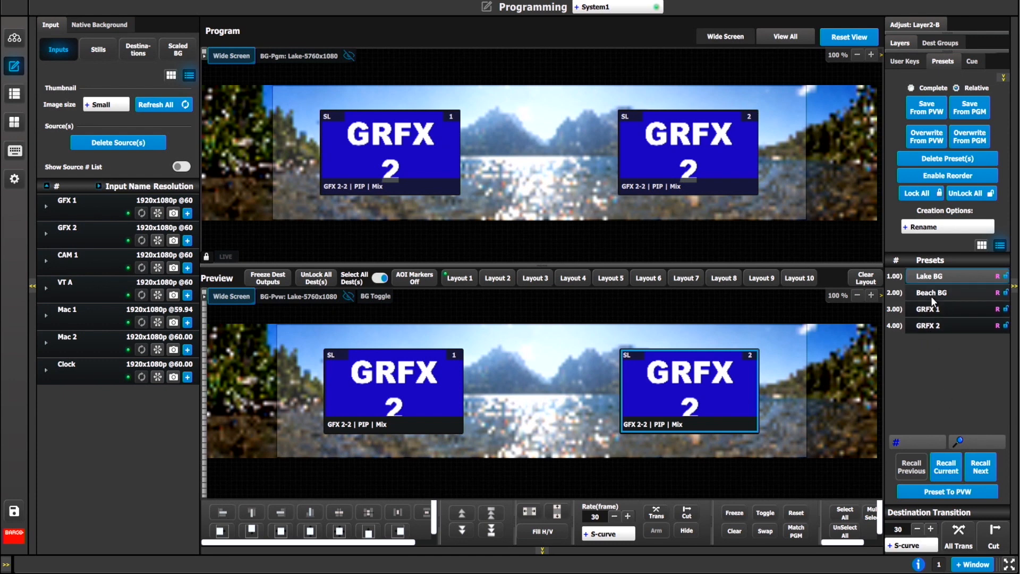
click(943, 294)
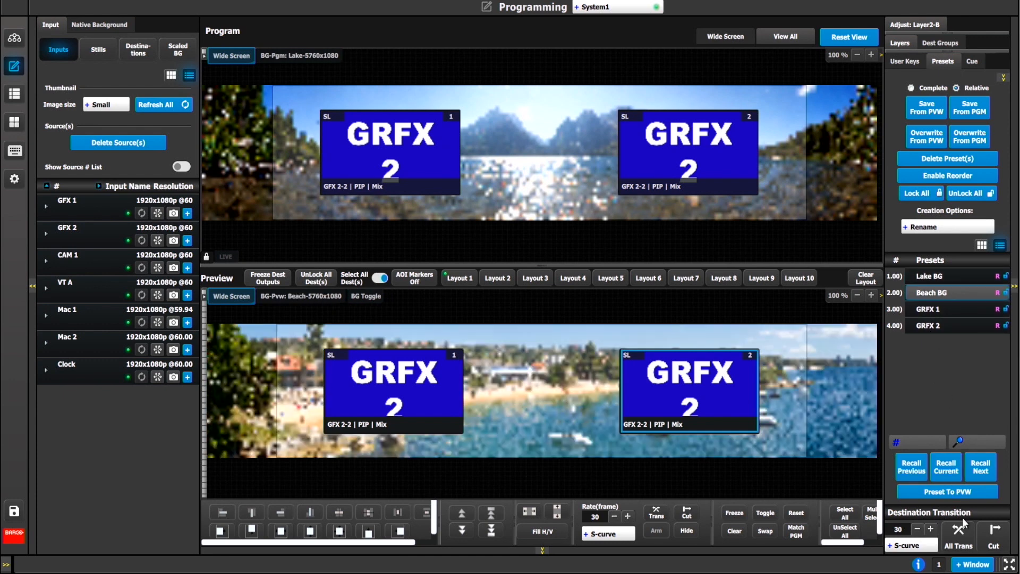
mouse_move(962, 529)
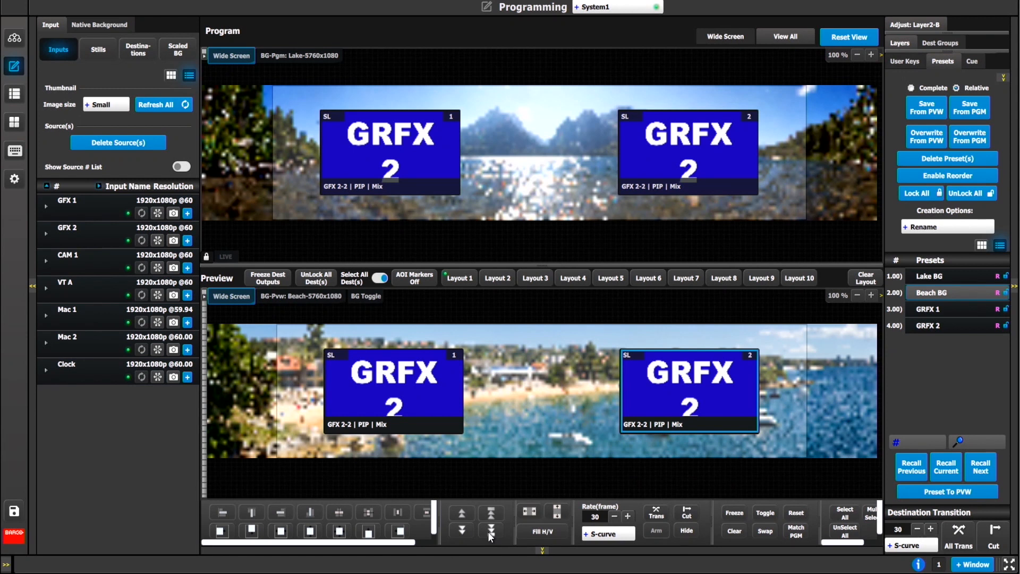
- Bring the Clock layer into Preview and save that look as preset Clock in
click(117, 371)
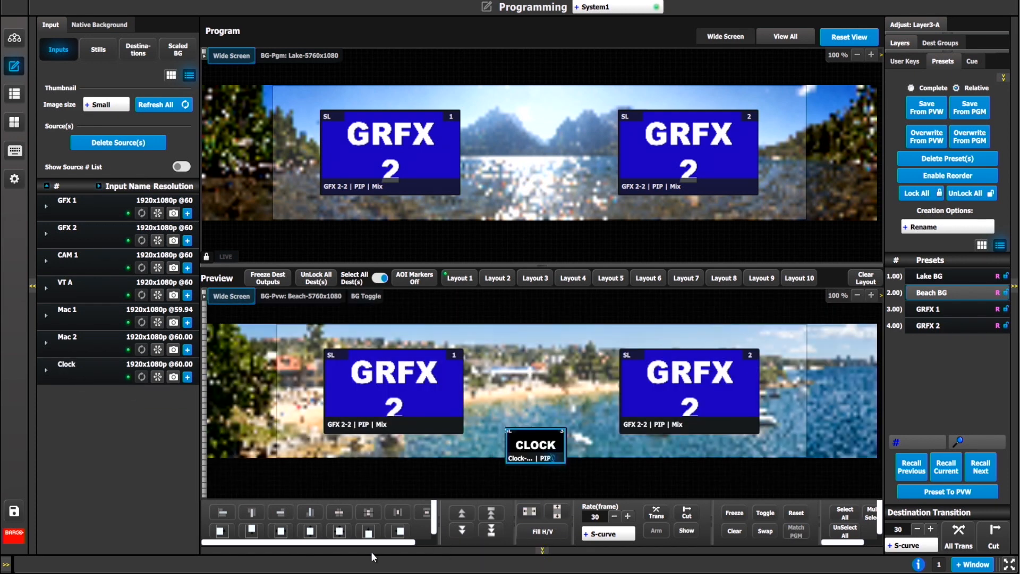
mouse_move(281, 531)
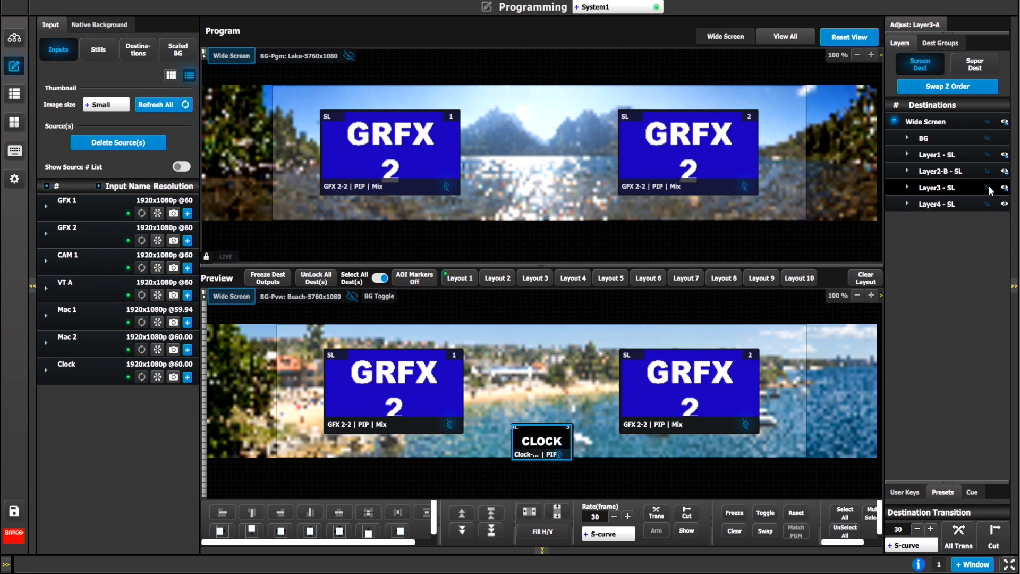
mouse_move(983, 189)
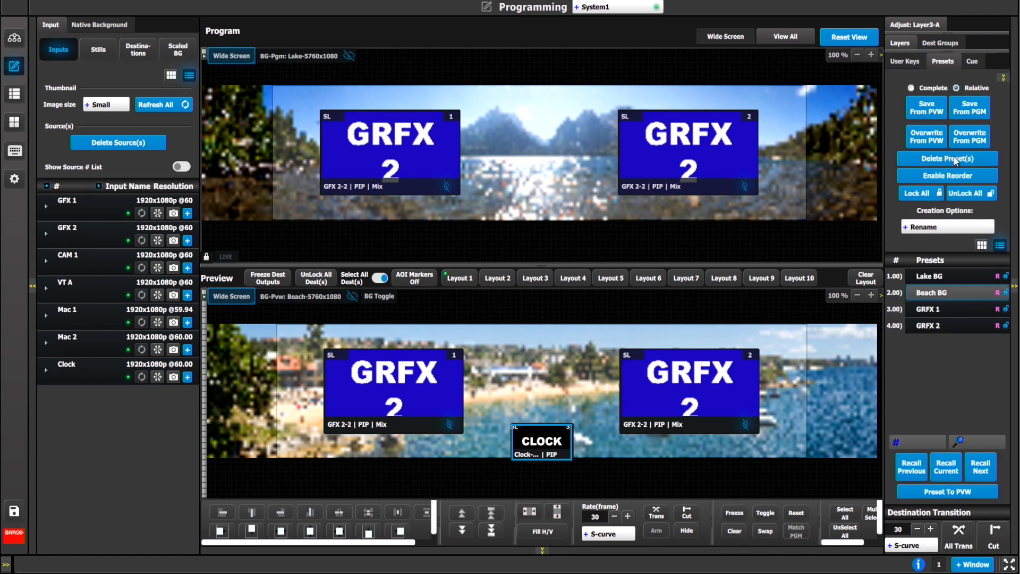
mouse_move(927, 106)
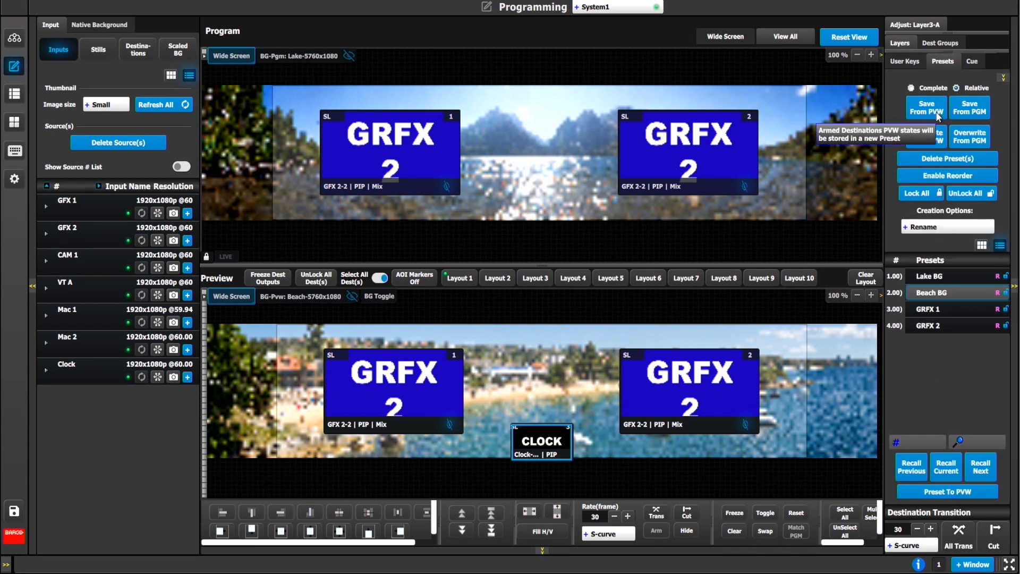
click(926, 108)
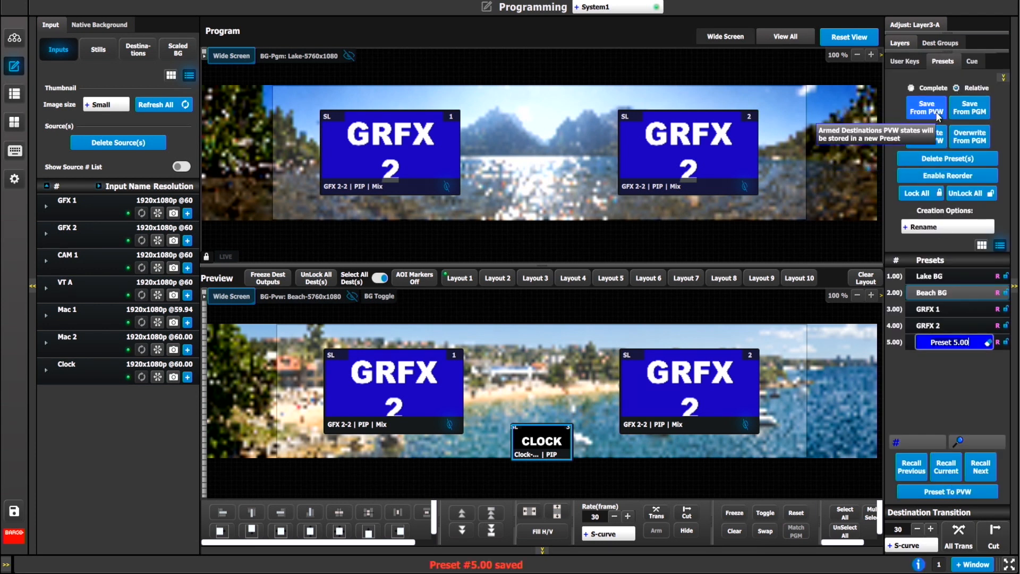
text(Clock in)
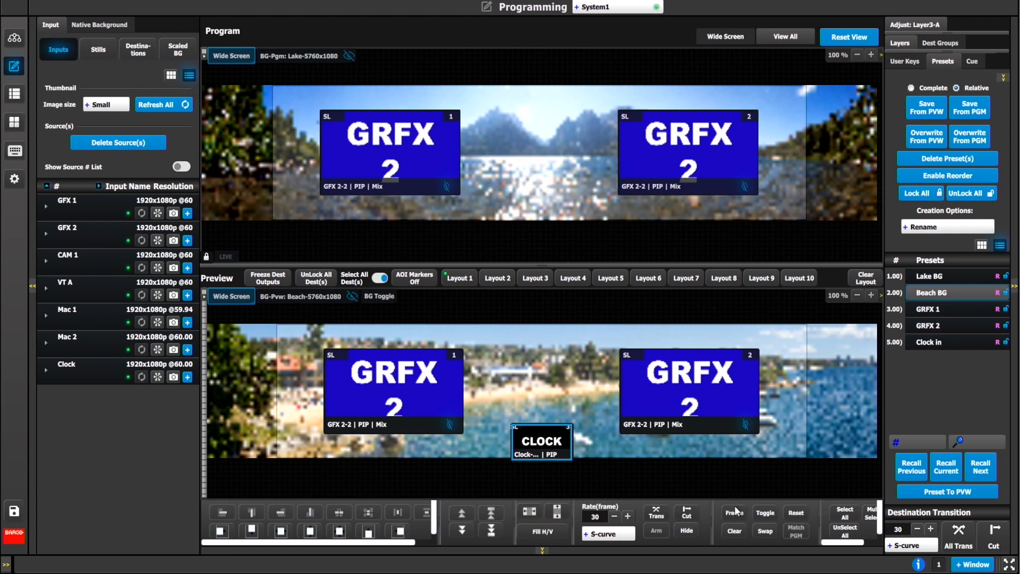
- Clear the Clock layer from Preview and save that state as preset Clock out
click(733, 530)
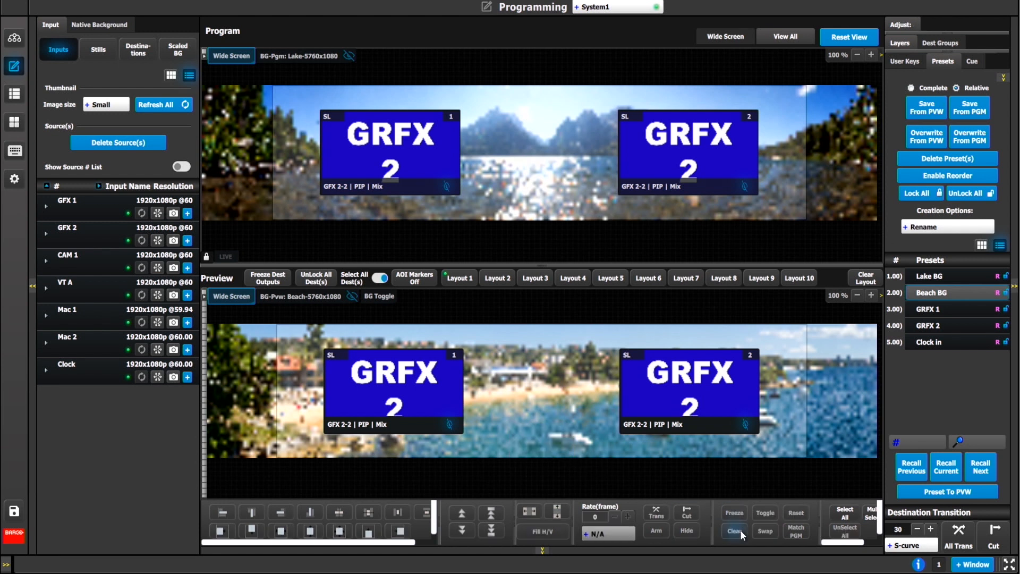
click(899, 43)
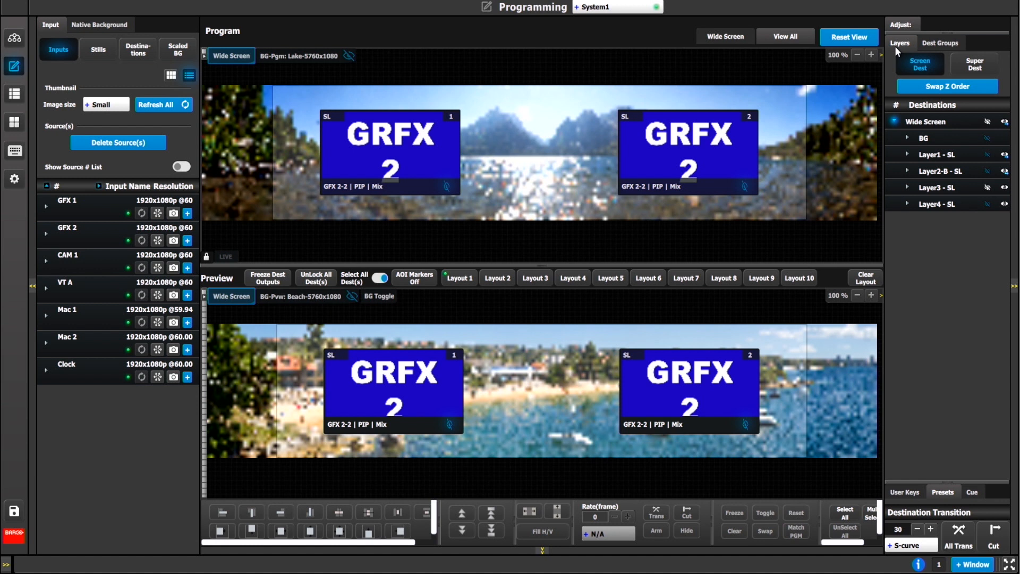
click(943, 62)
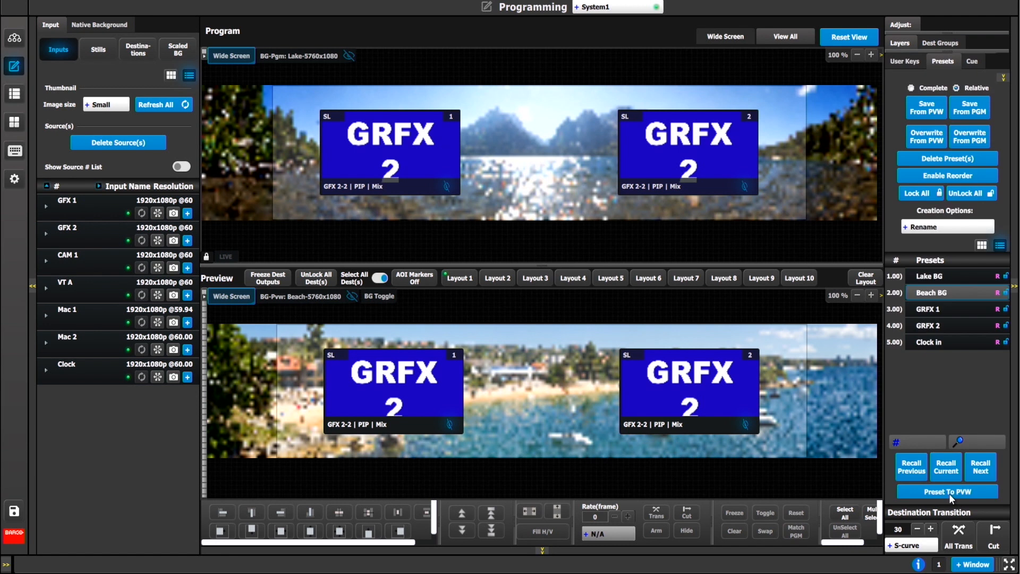
mouse_move(926, 107)
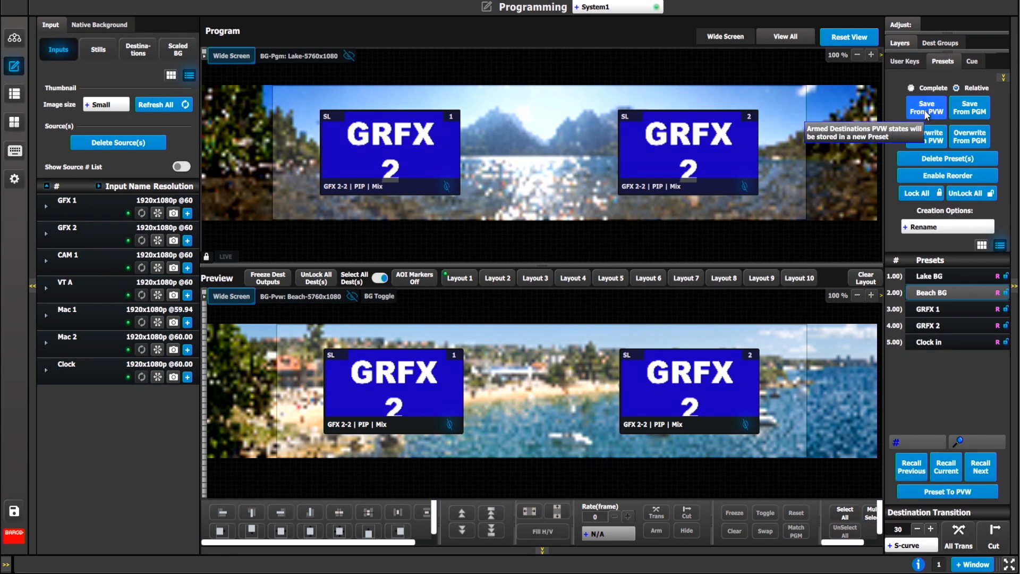
click(927, 107)
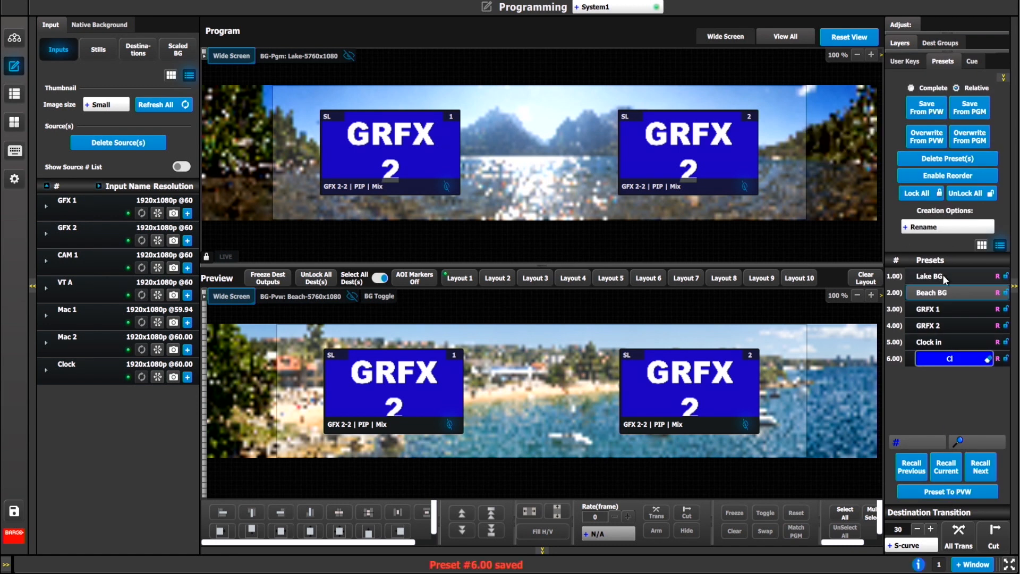
text(Clock out)
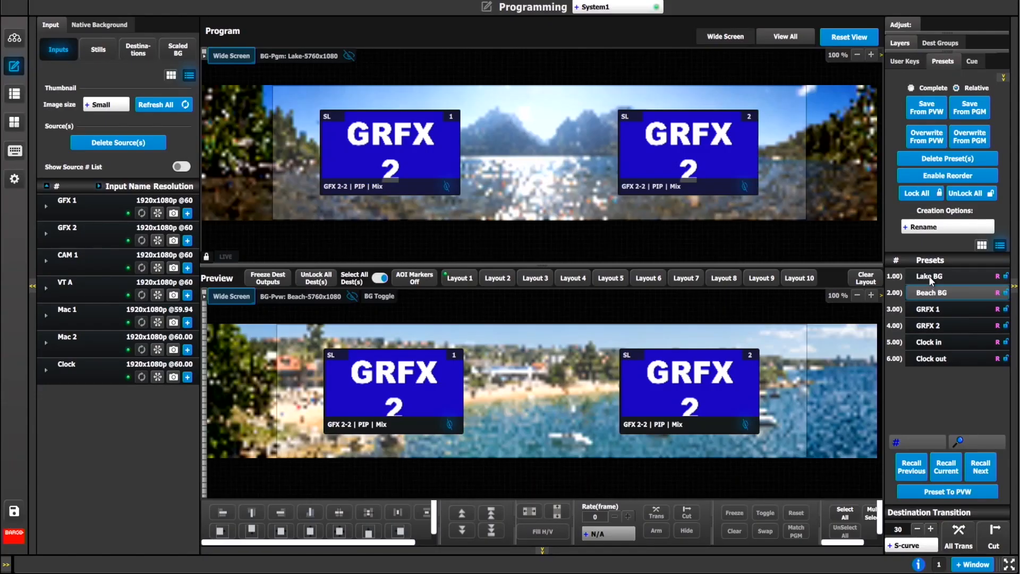
- Recall the Lake BG preset into Preview
click(946, 467)
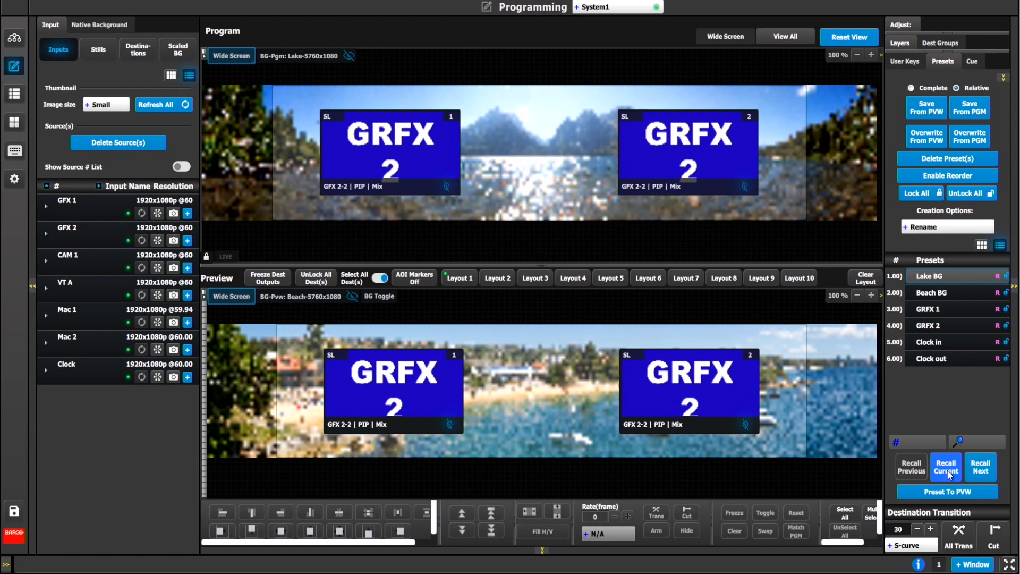
click(946, 467)
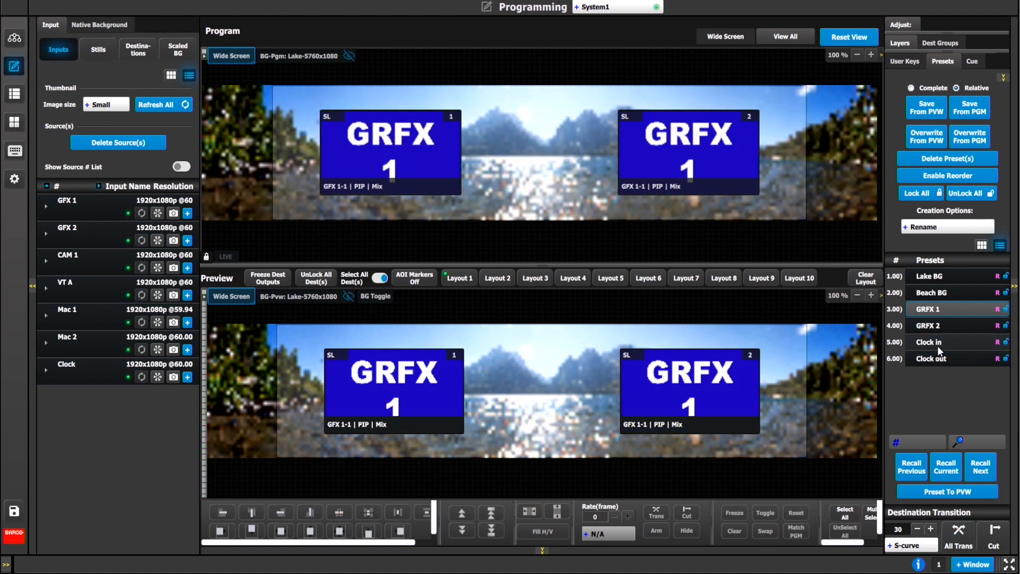
- Recall the Clock in and Clock out presets and check the destination's layer list
click(931, 341)
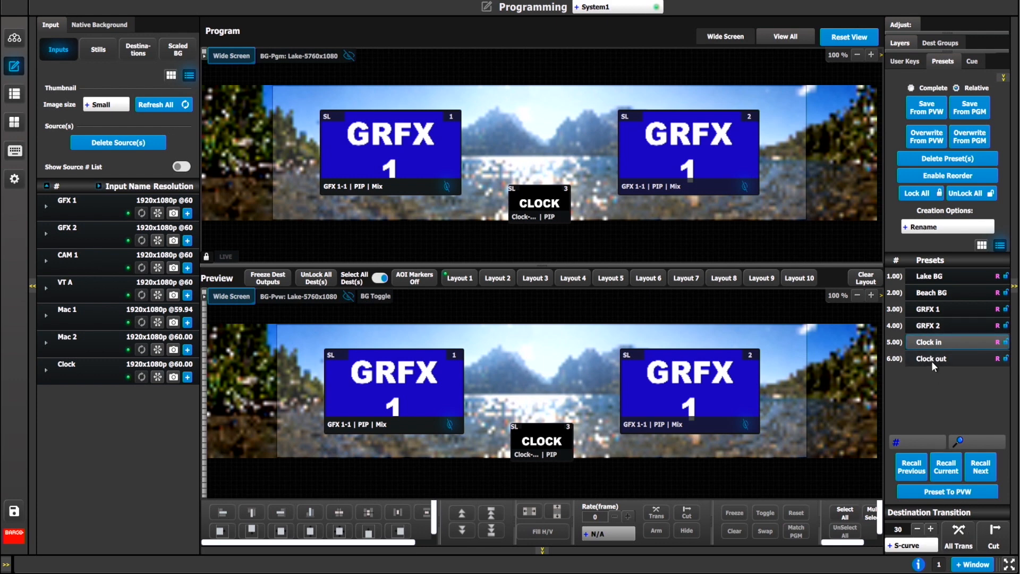
click(931, 358)
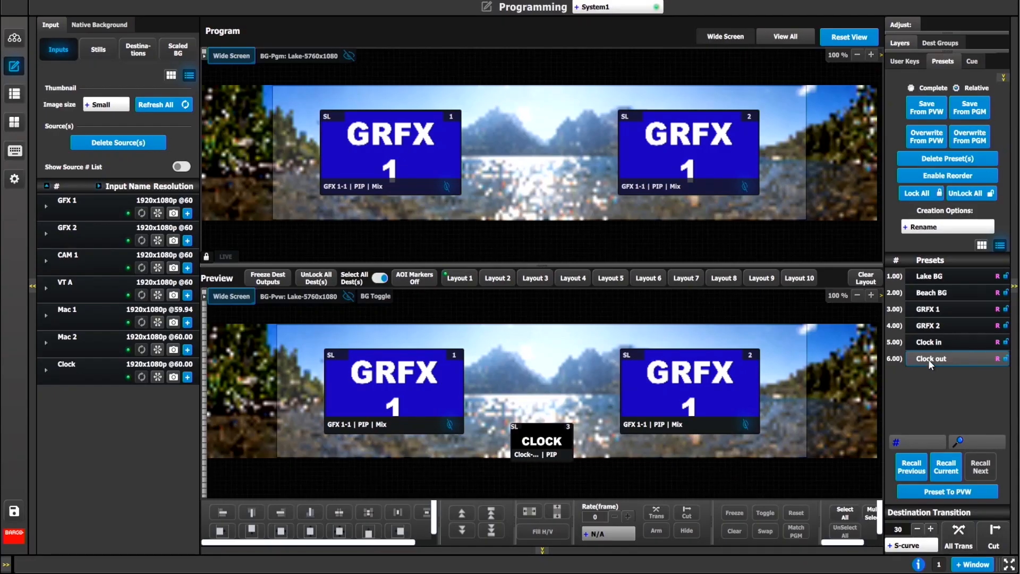
click(946, 465)
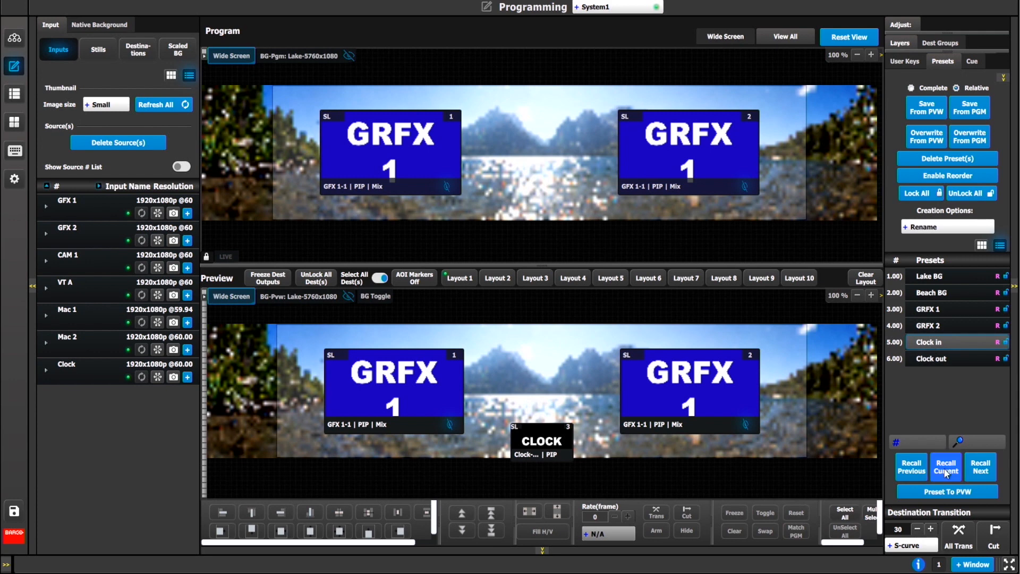
click(900, 42)
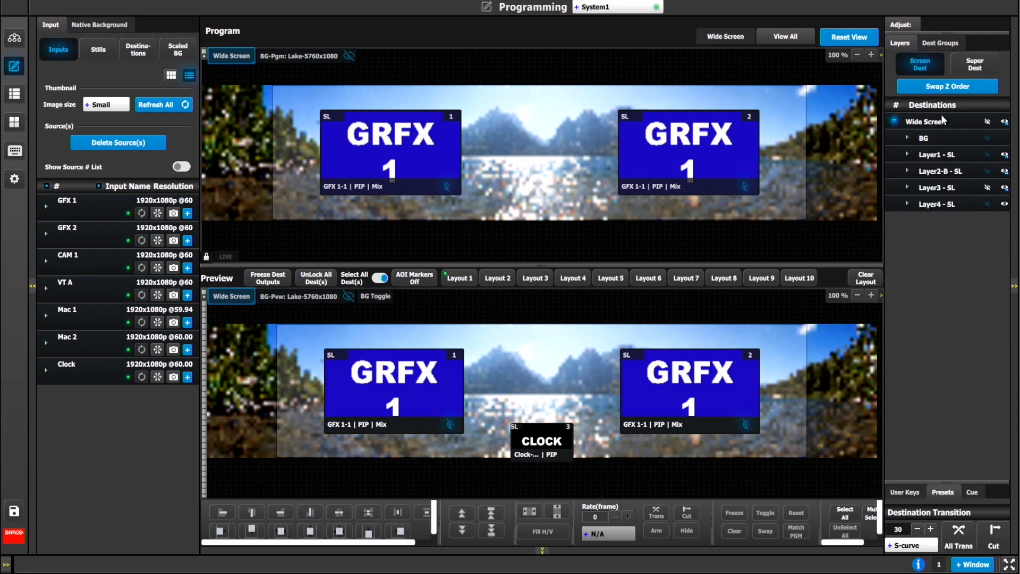
mouse_move(987, 196)
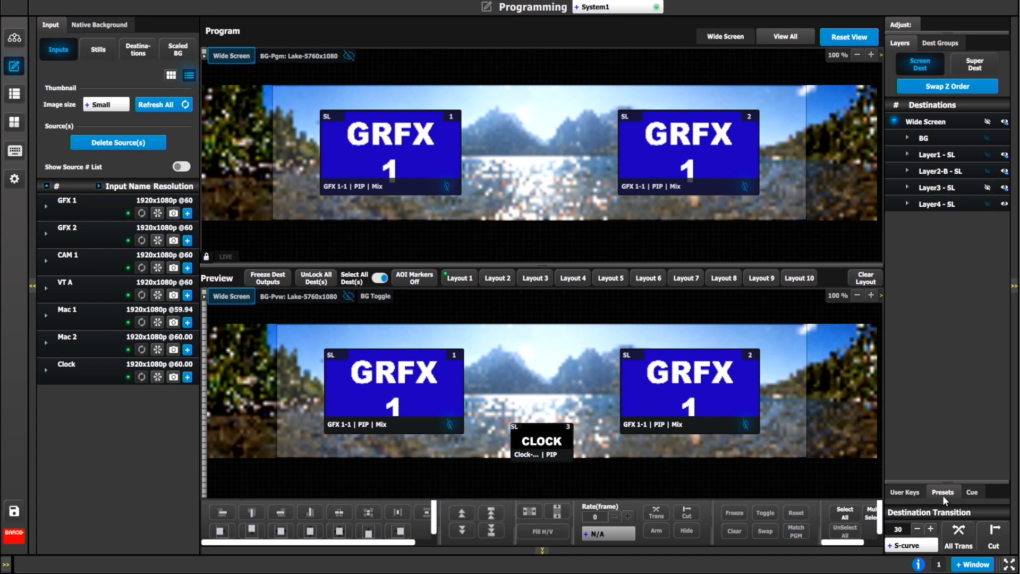
- Show the saved presets list with all six presets from Lake BG to Clock out
click(942, 492)
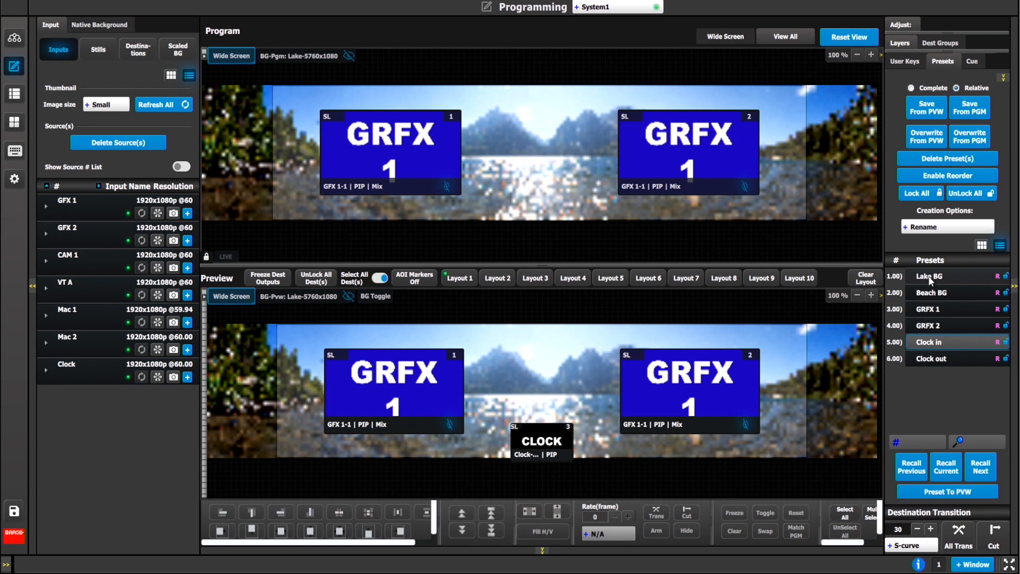